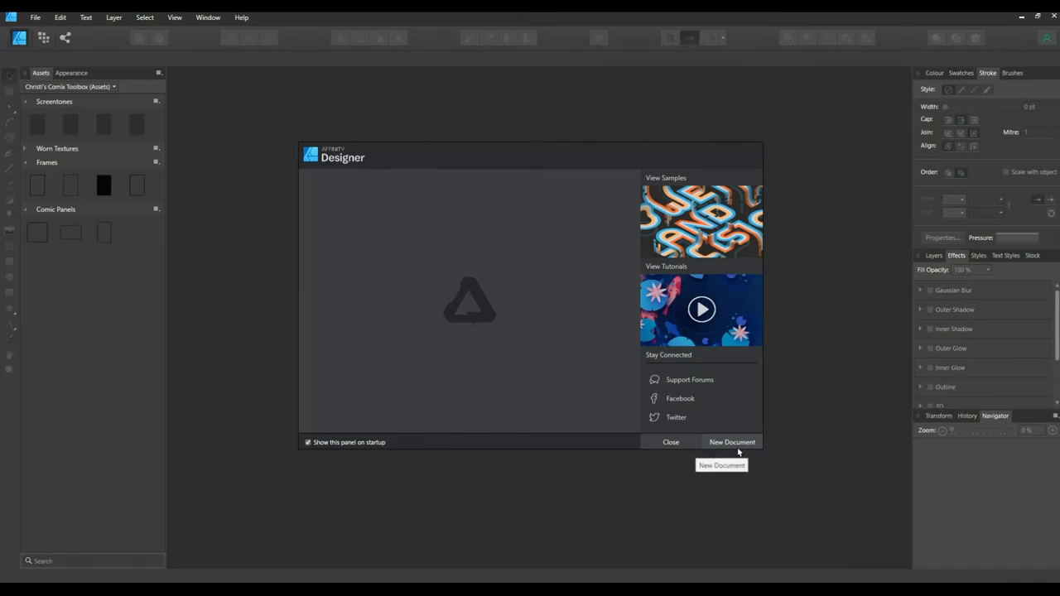
# Step: Create a new blank 1920 × 1080 px document from the Doodly preset
pyautogui.click(732, 441)
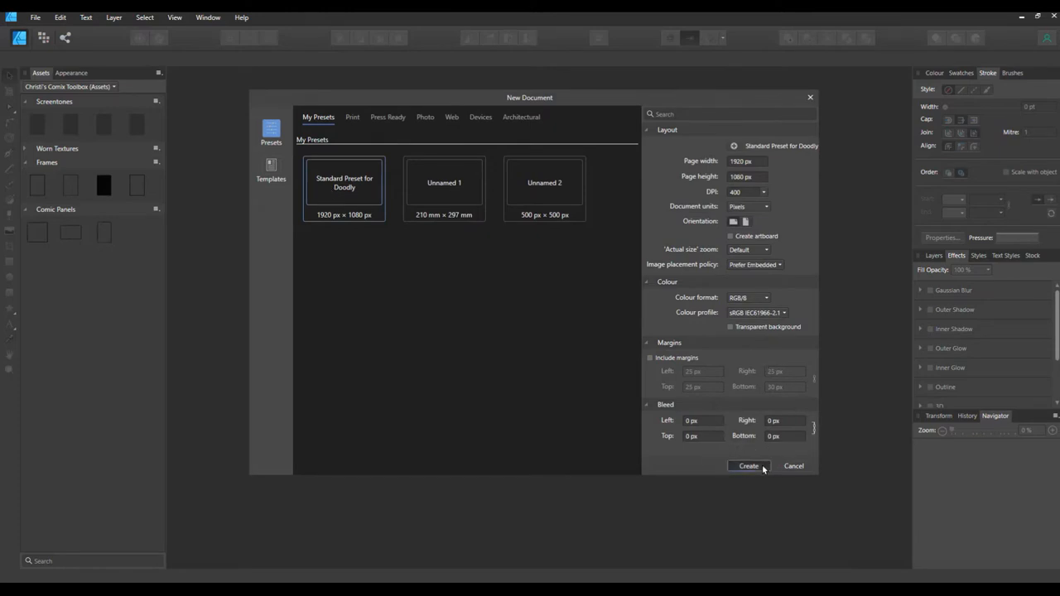
pyautogui.click(748, 465)
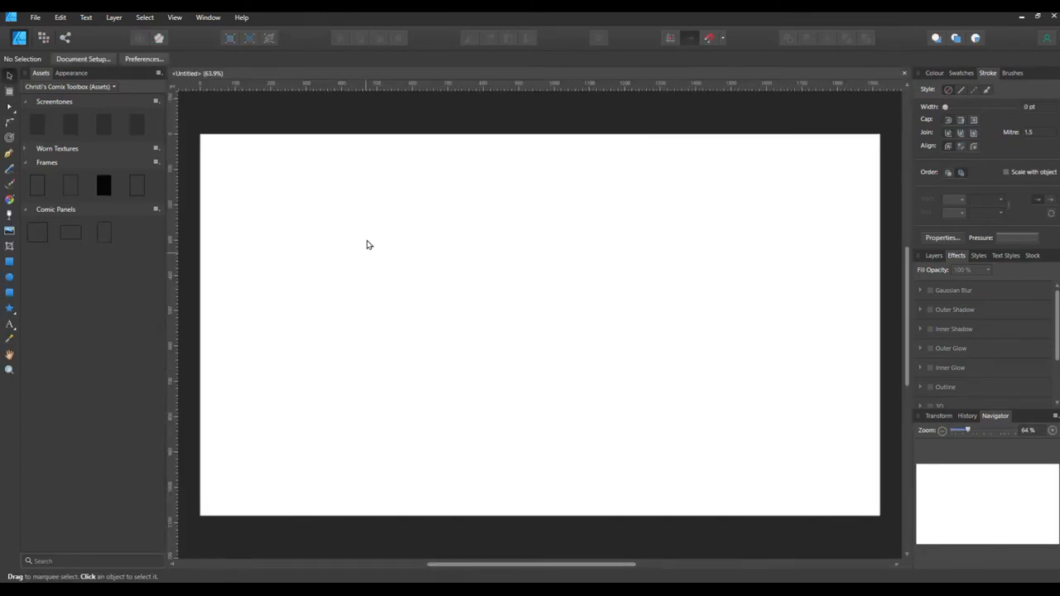
pyautogui.moveTo(52, 273)
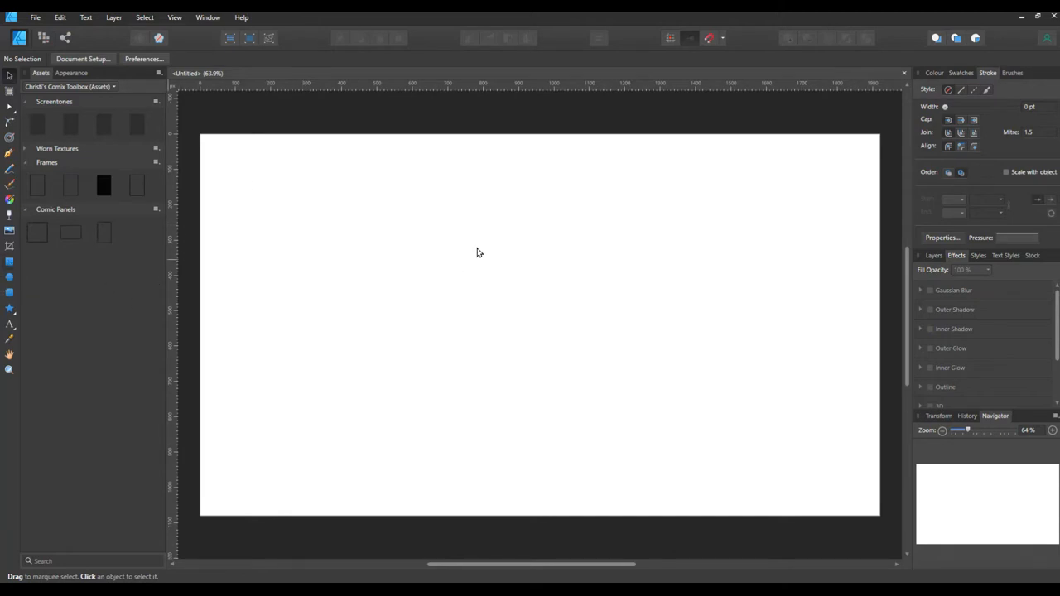
# Step: Draw a red-filled rectangle left of the page centre with the Rectangle Tool
pyautogui.click(10, 264)
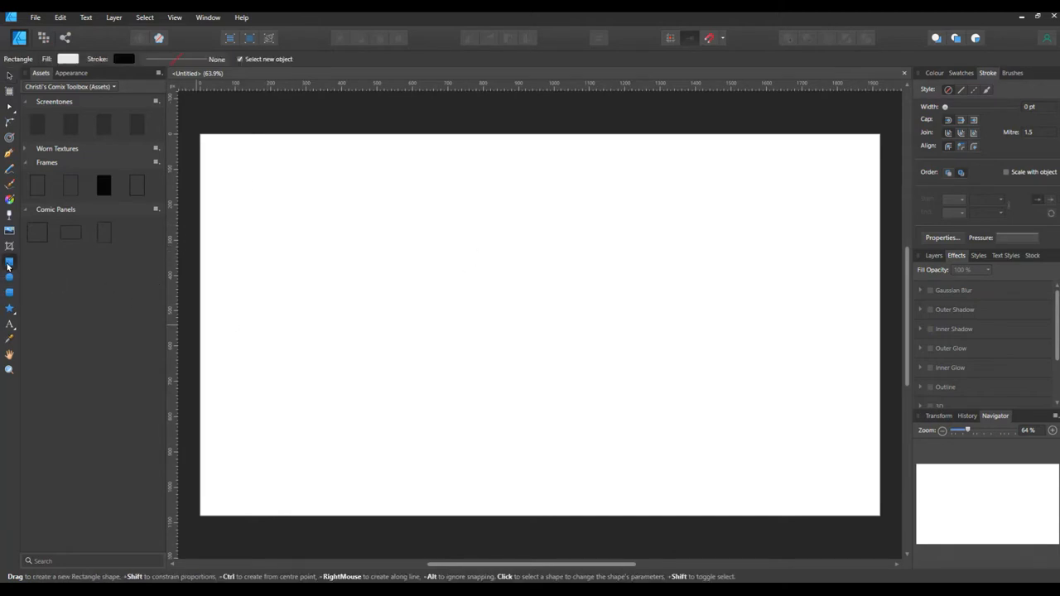
pyautogui.moveTo(10, 265)
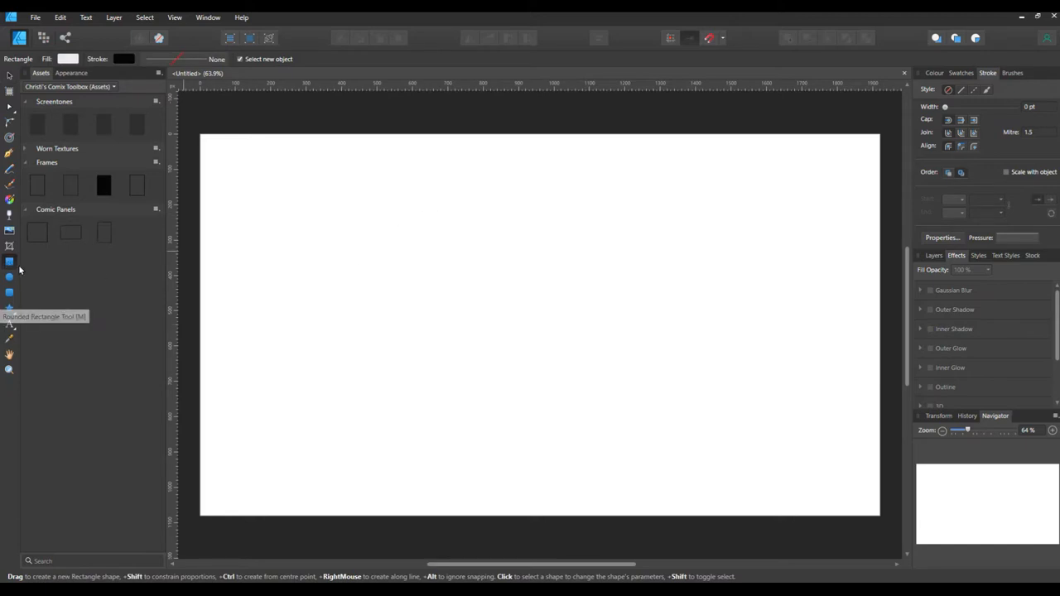
pyautogui.moveTo(333, 265)
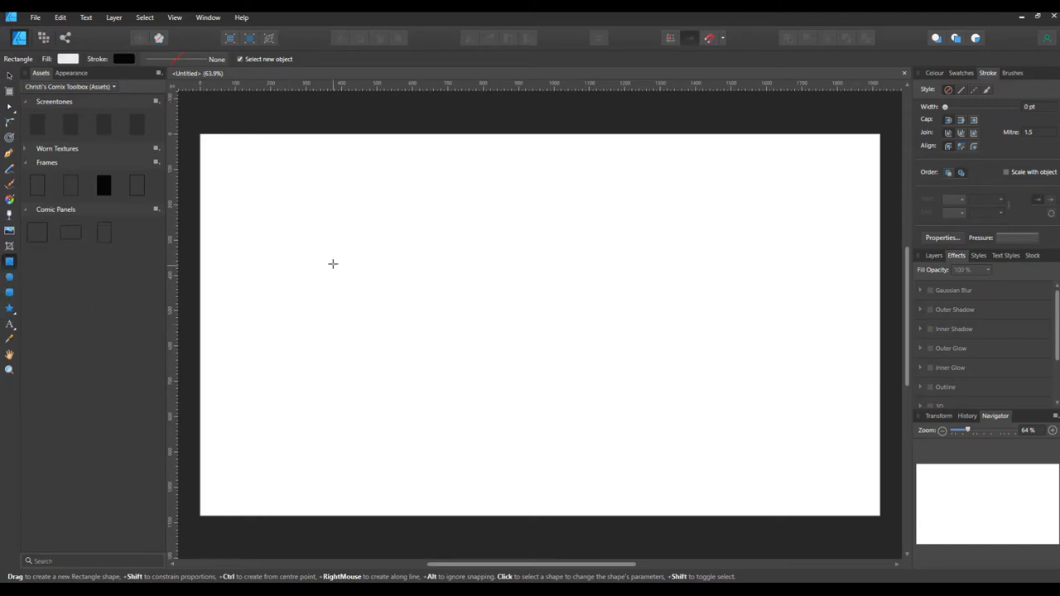
pyautogui.moveTo(308, 236); pyautogui.dragTo(528, 374)
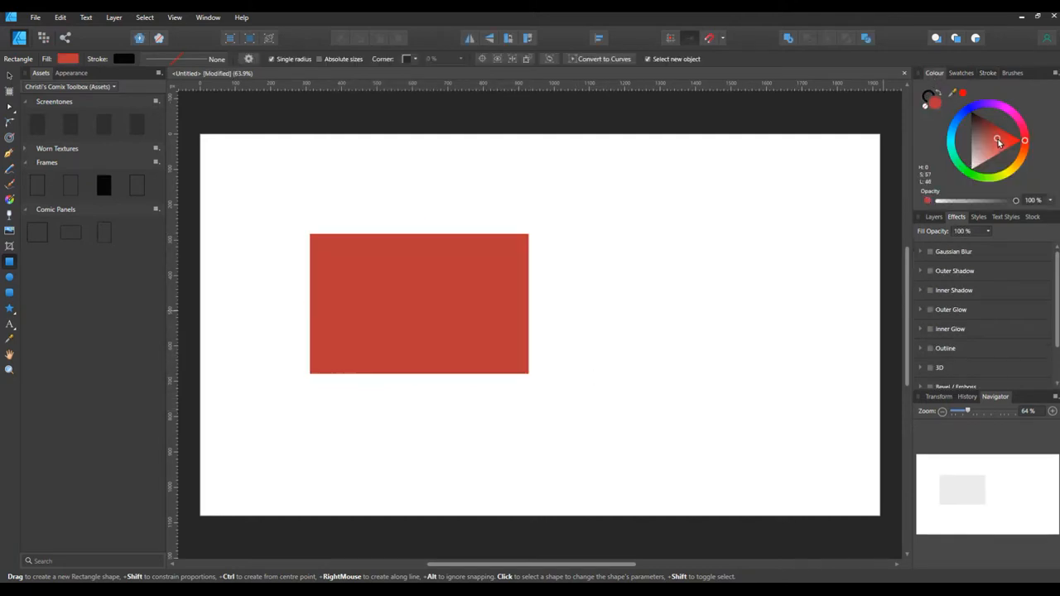
pyautogui.click(417, 303)
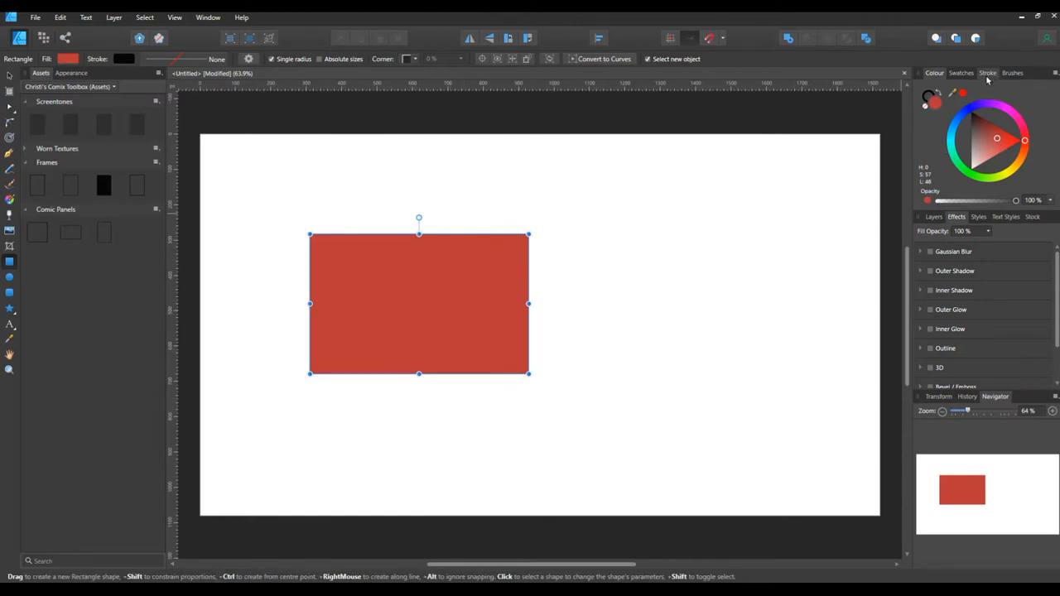
# Step: Thicken the rectangle's stroke and recolour it, trying blue and green before orange-red
pyautogui.click(987, 73)
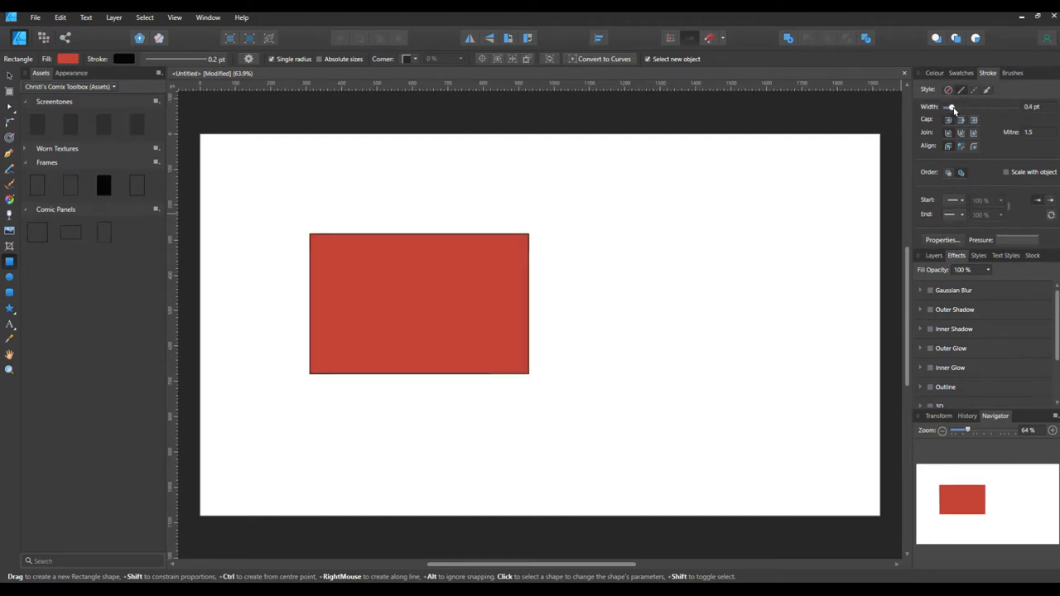
pyautogui.moveTo(952, 107); pyautogui.dragTo(970, 108)
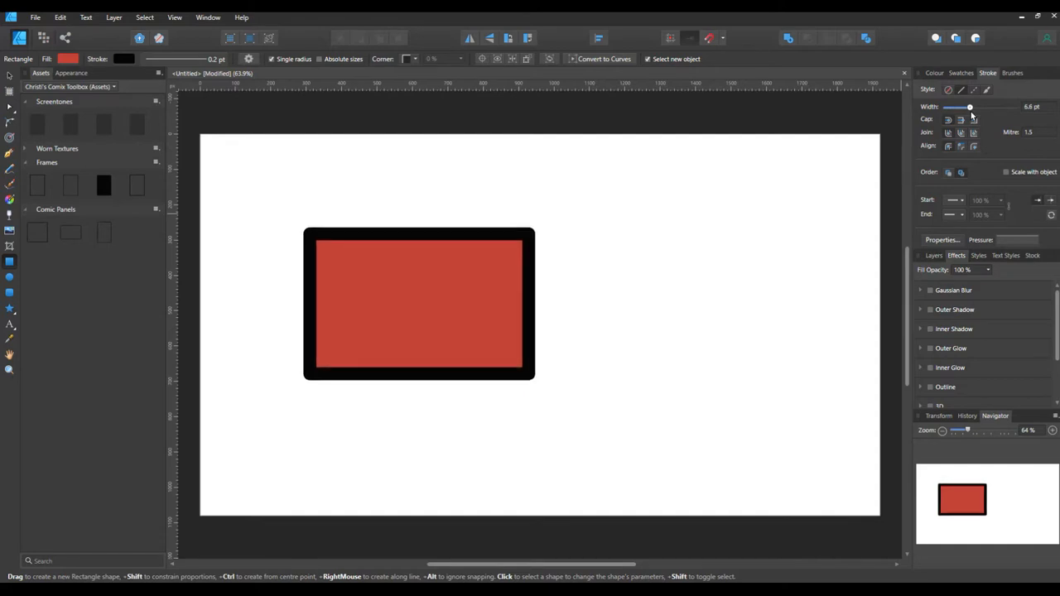
pyautogui.click(934, 73)
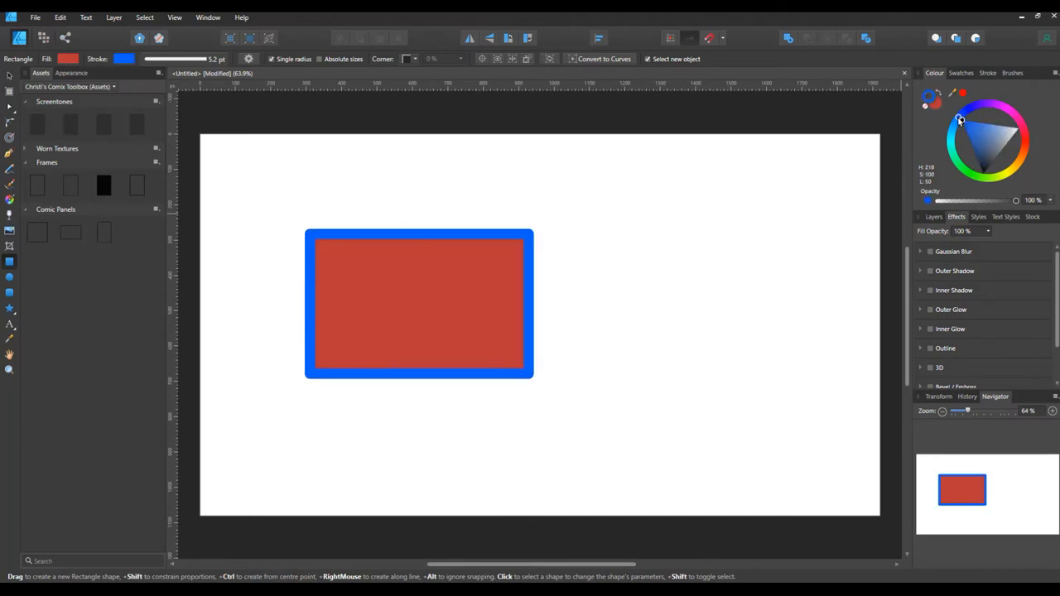
pyautogui.click(974, 171)
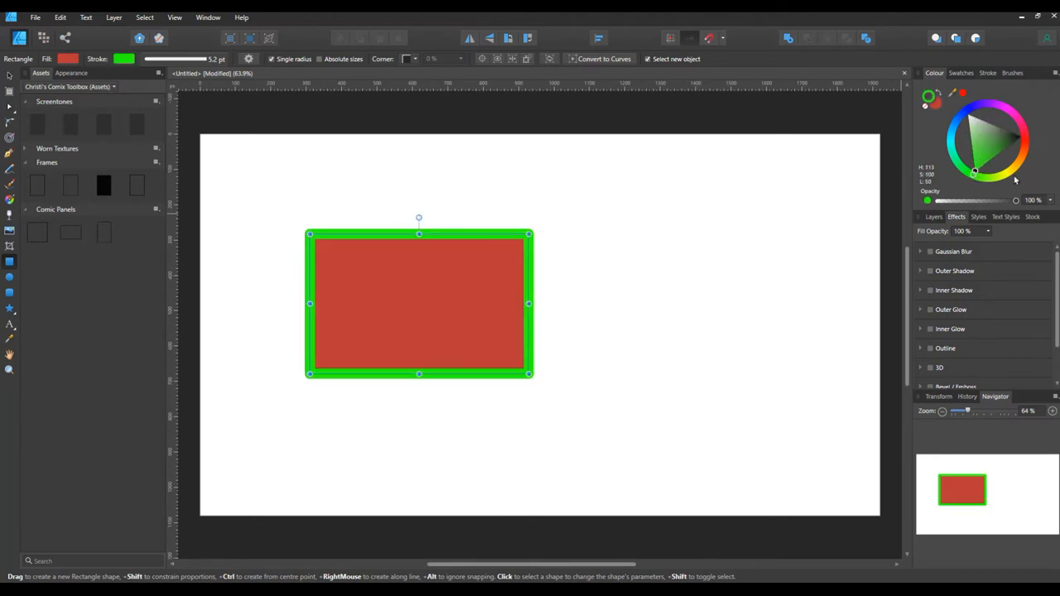
pyautogui.click(1023, 148)
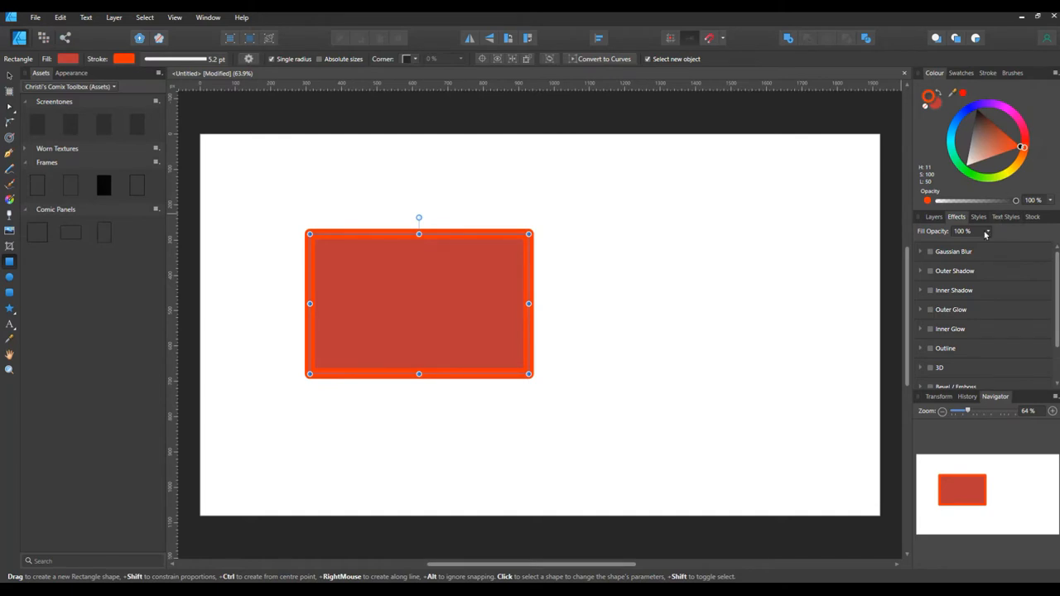
pyautogui.moveTo(993, 315)
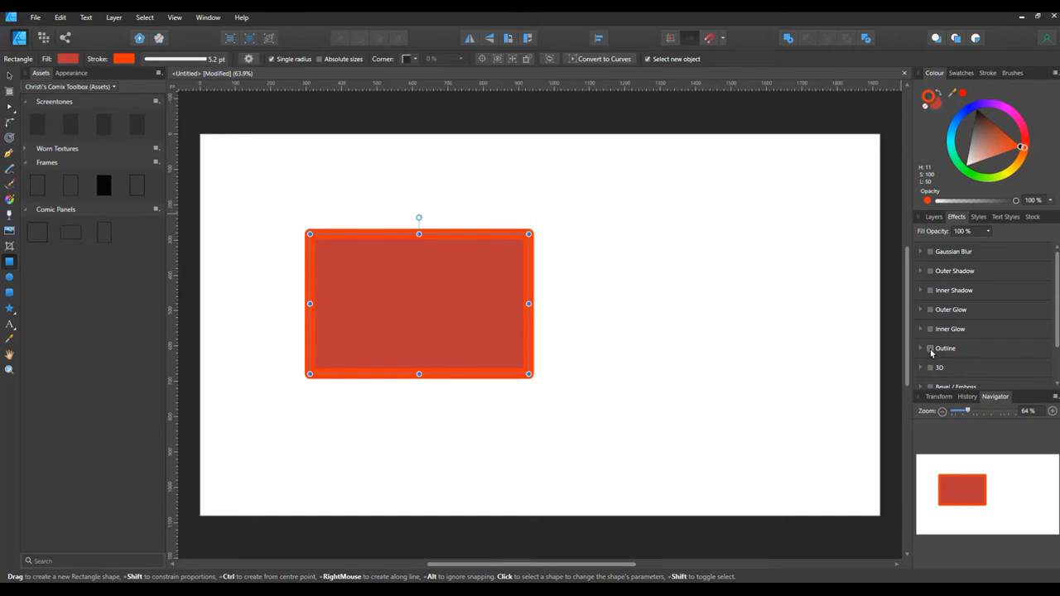
# Step: Enable a wide Outline effect on the rectangle and colour it magenta
pyautogui.click(931, 348)
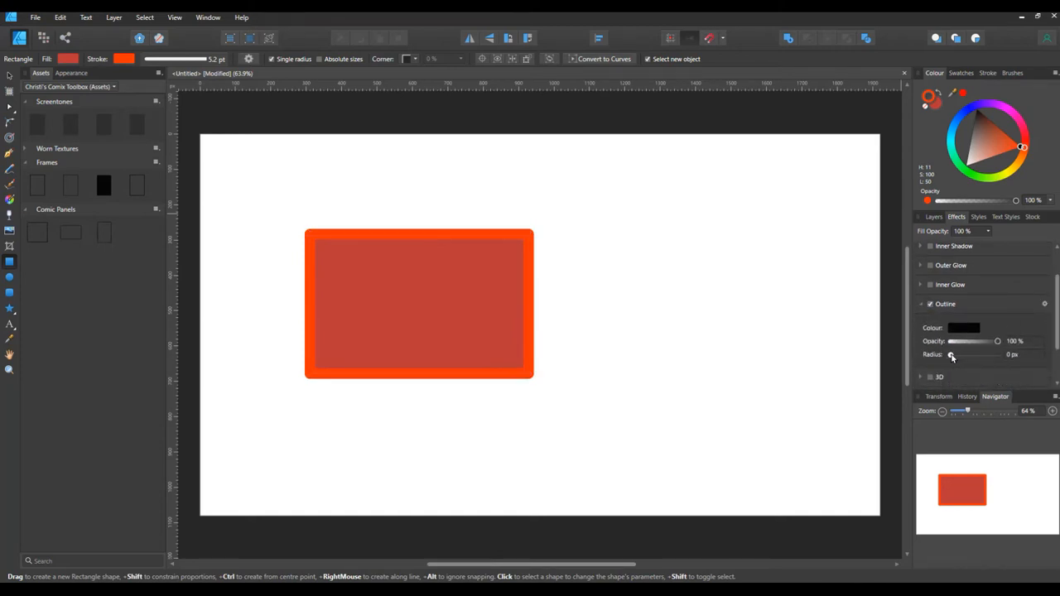
pyautogui.moveTo(953, 355); pyautogui.dragTo(982, 354)
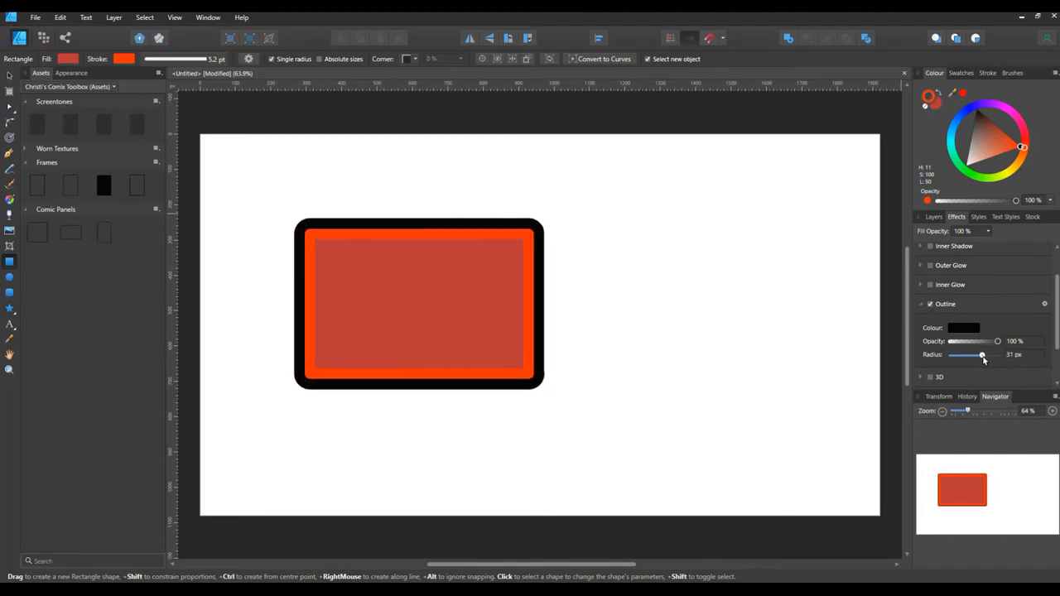
pyautogui.click(963, 328)
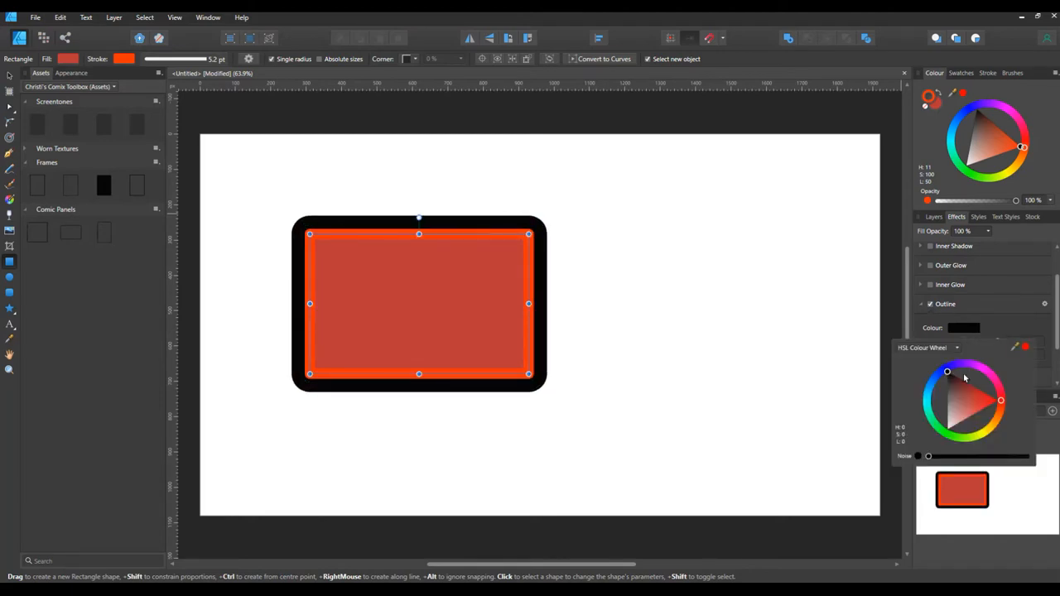
pyautogui.click(951, 434)
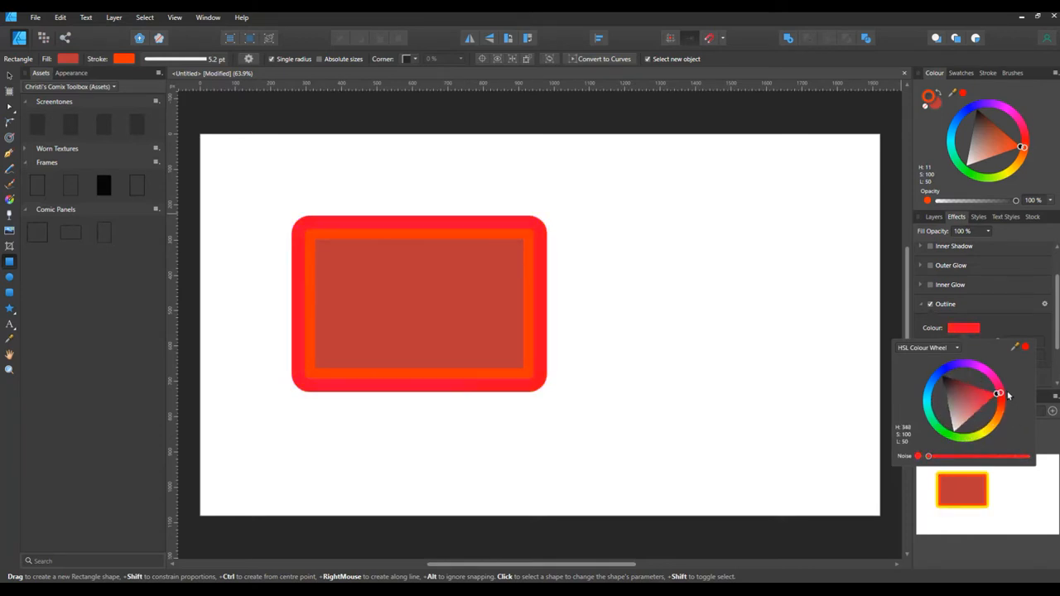
pyautogui.click(986, 374)
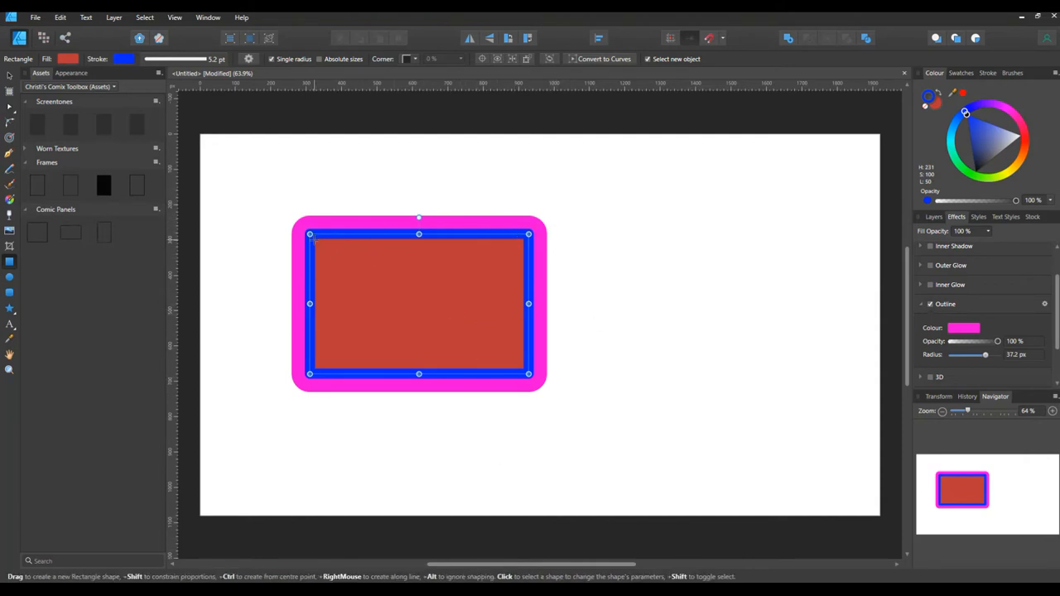
pyautogui.moveTo(573, 249)
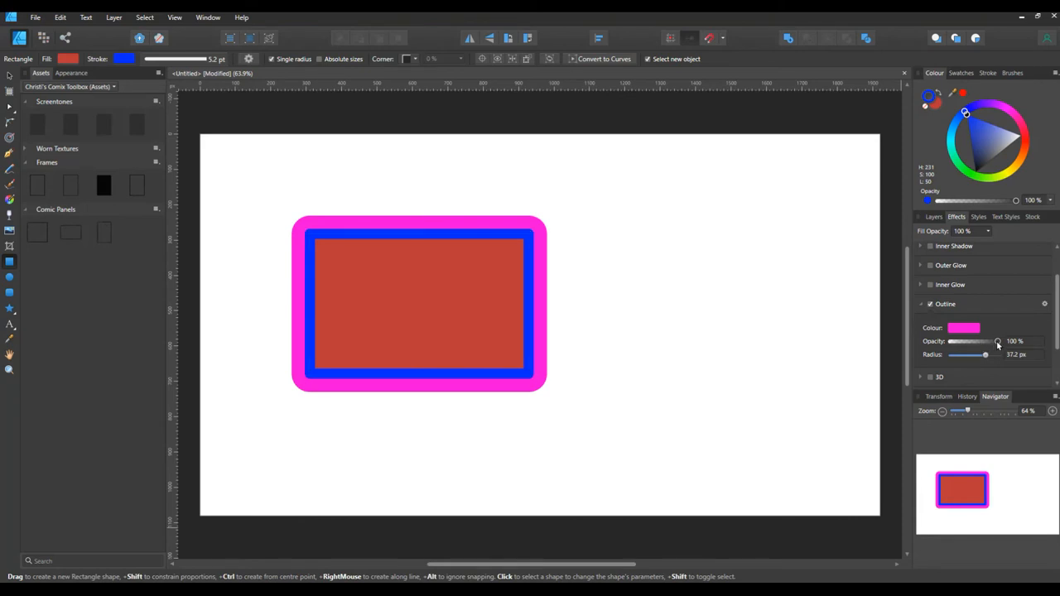
pyautogui.moveTo(997, 341); pyautogui.dragTo(968, 341)
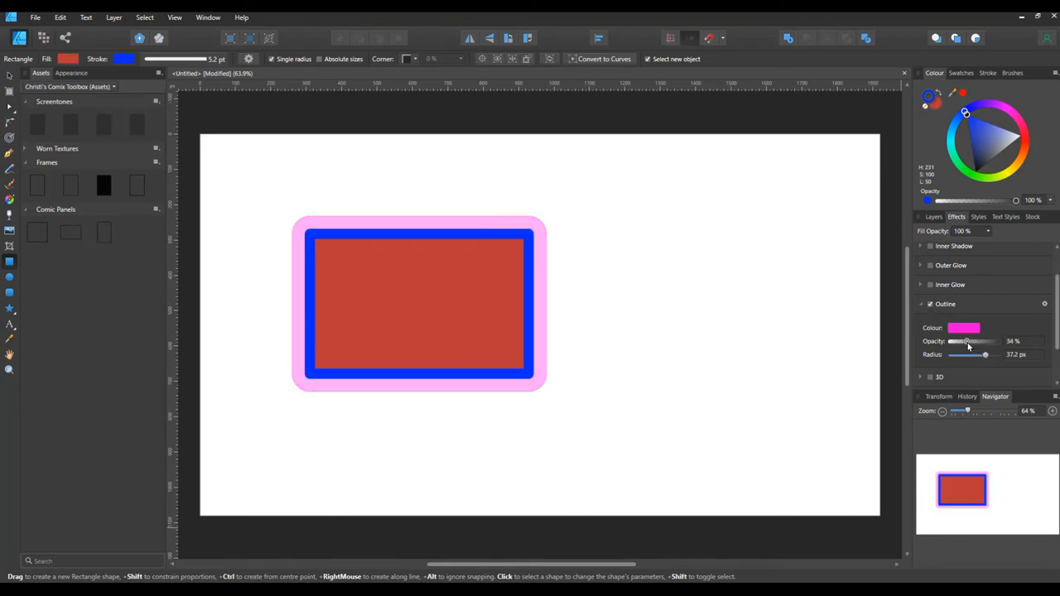
pyautogui.moveTo(967, 341); pyautogui.dragTo(990, 341)
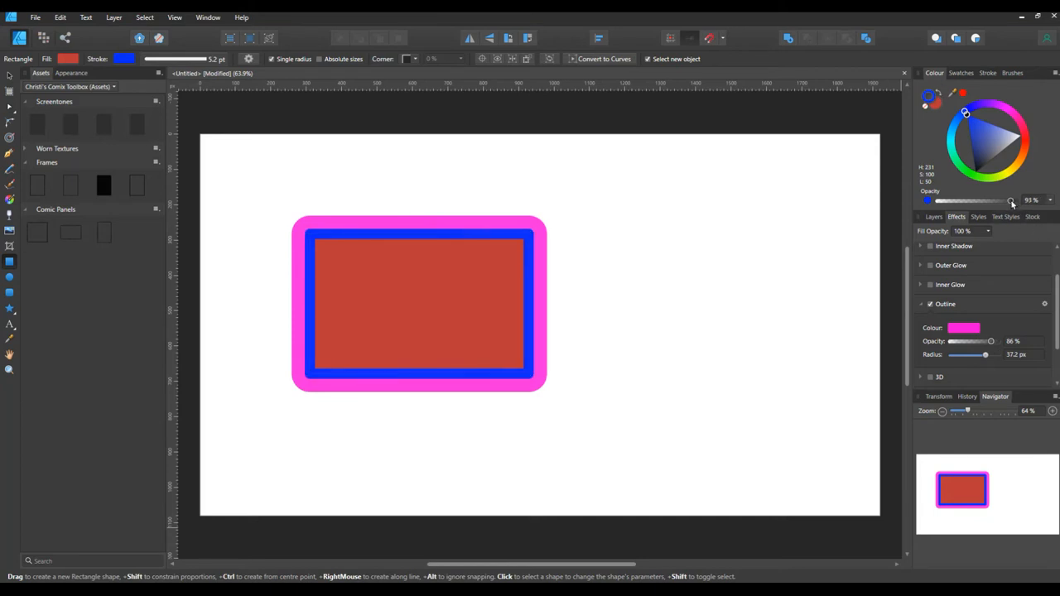
pyautogui.moveTo(1010, 201); pyautogui.dragTo(984, 201)
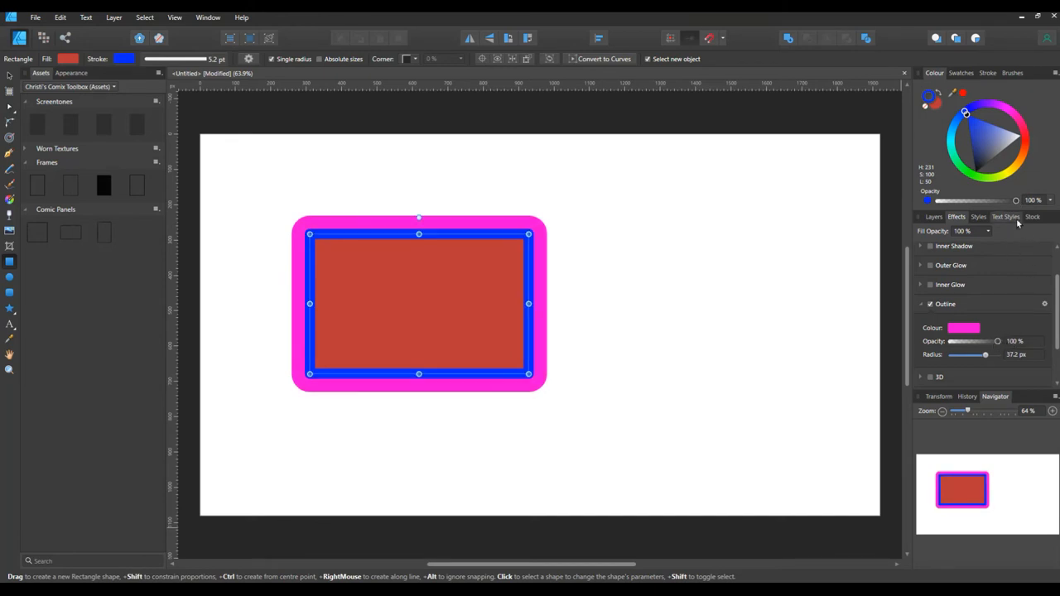
pyautogui.moveTo(1004, 207)
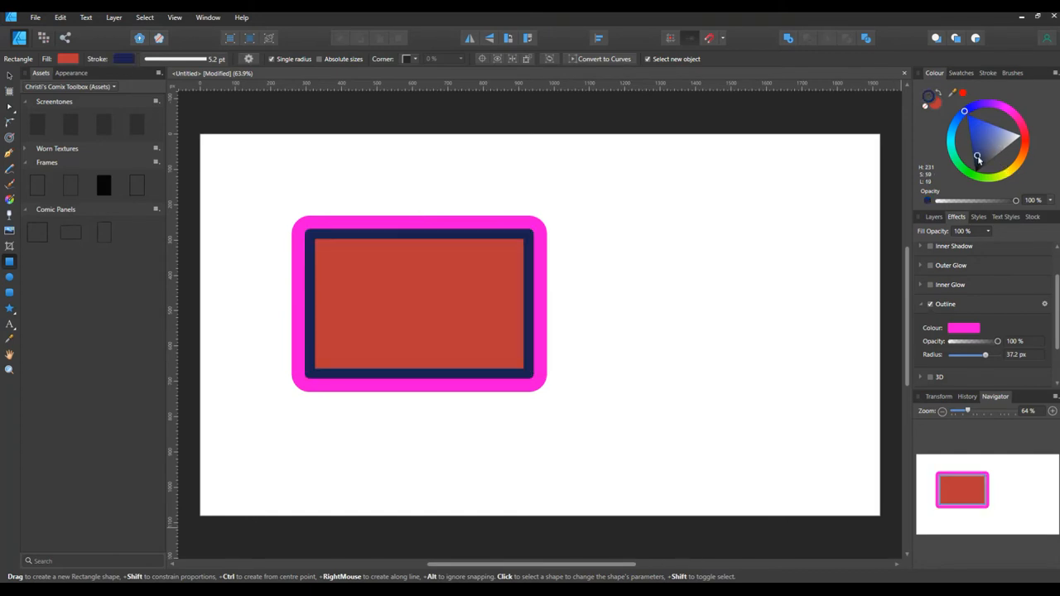
# Step: Recolour the rectangle's stroke from dark green to a brighter green
pyautogui.click(1005, 141)
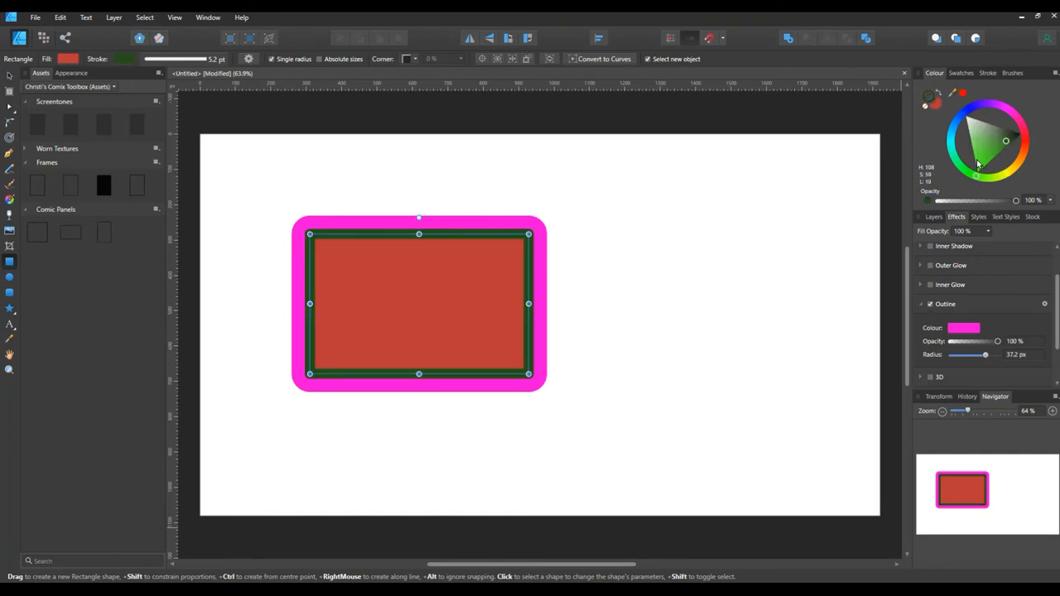
pyautogui.click(986, 155)
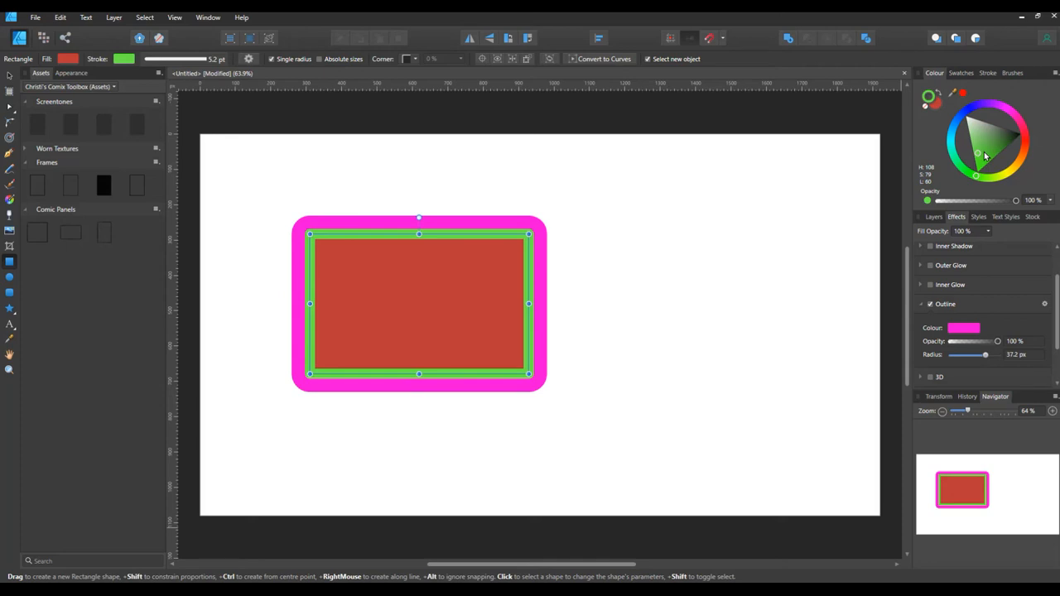
pyautogui.moveTo(990, 157)
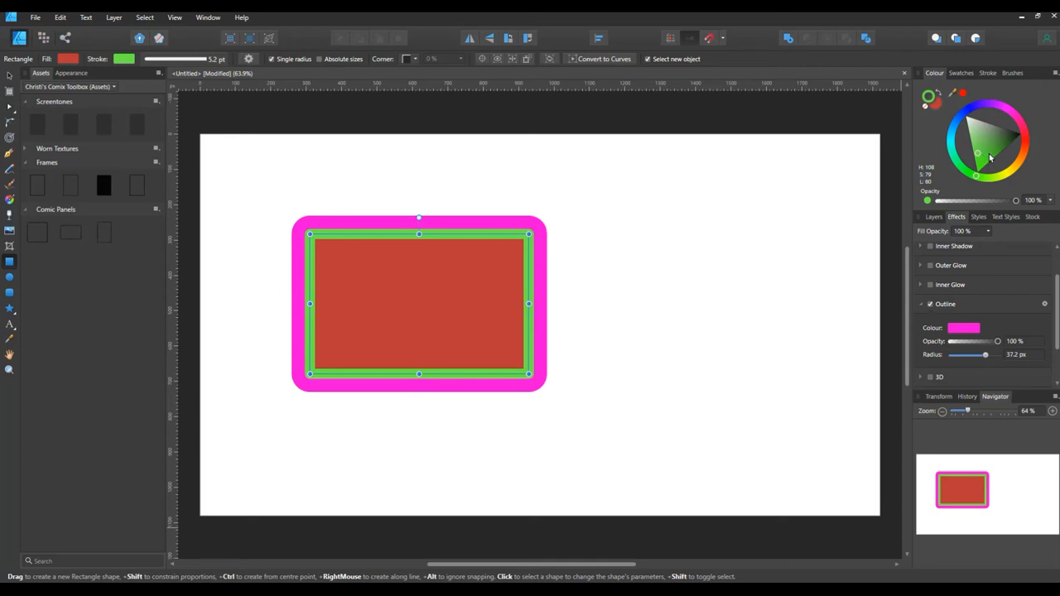